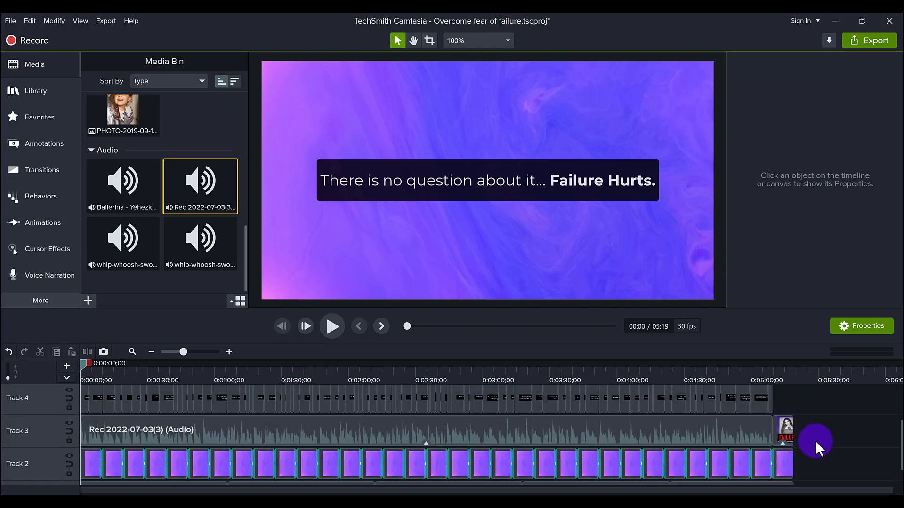
Step: Select the narration recording clip and append a second copy after the existing clips, extending the project to about 11 minutes
scroll(down, 3)
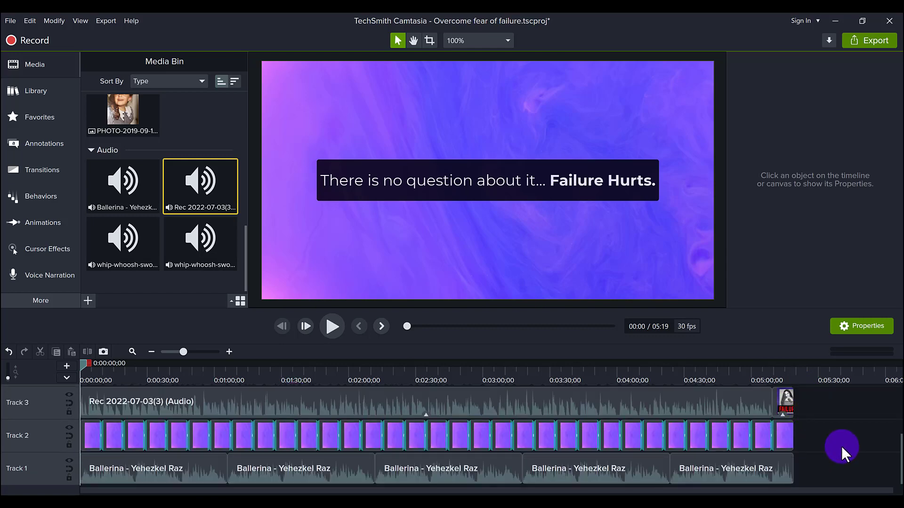
mouse_move(787, 402)
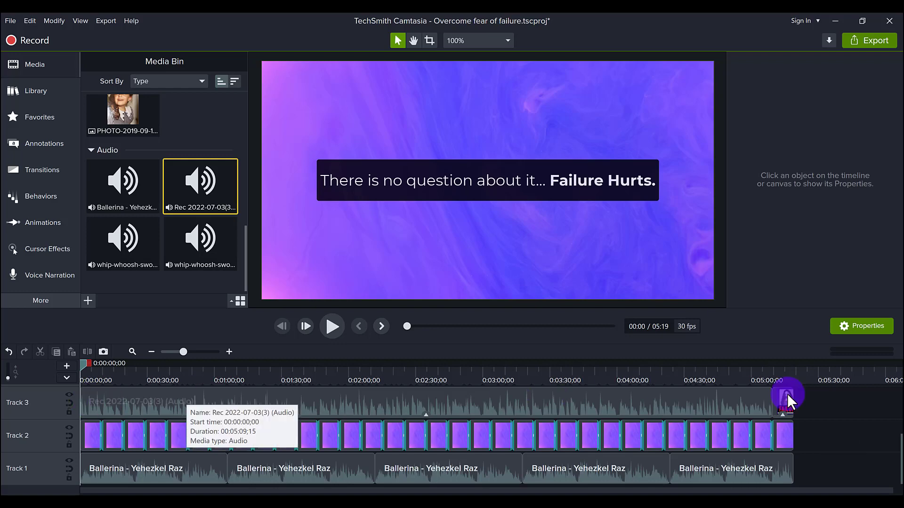
mouse_move(833, 440)
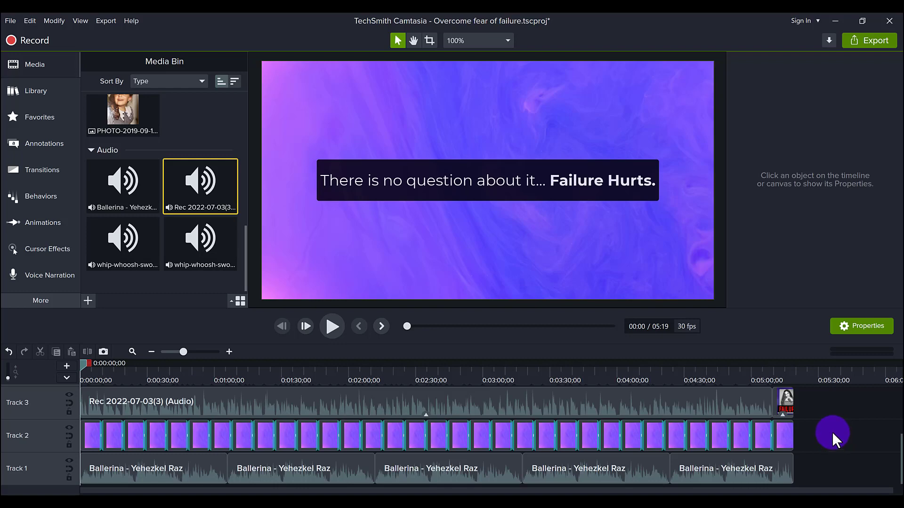
mouse_move(831, 437)
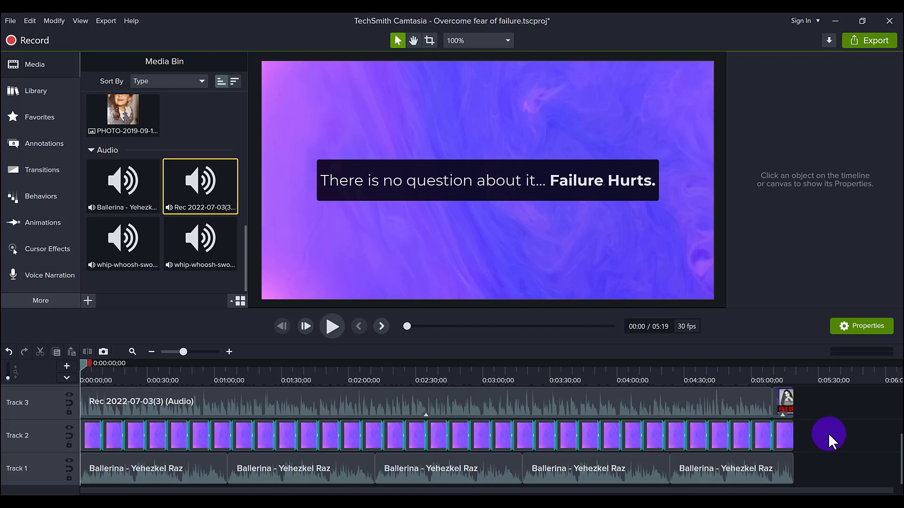
mouse_move(830, 466)
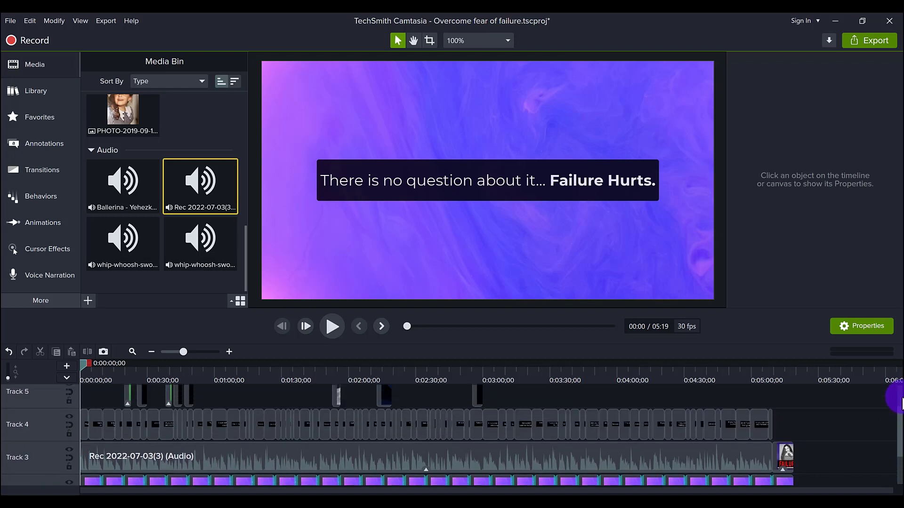
scroll(down, 3)
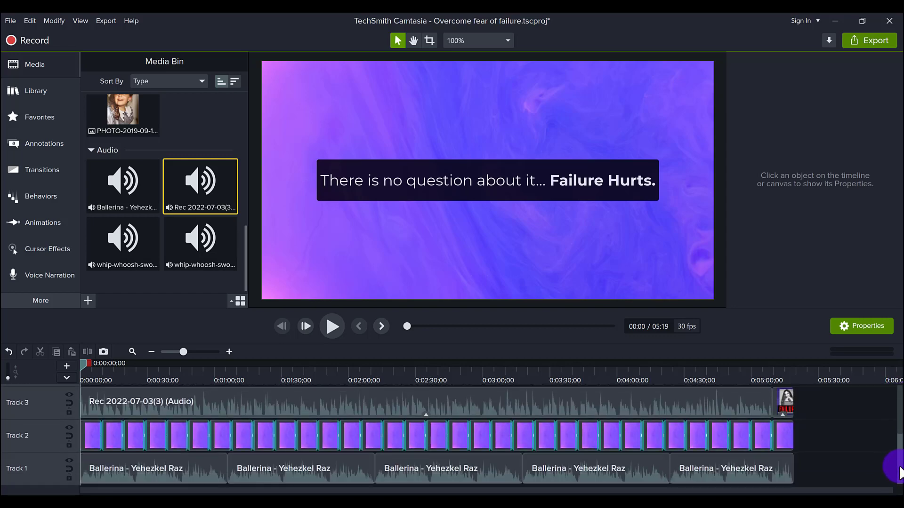
mouse_move(803, 469)
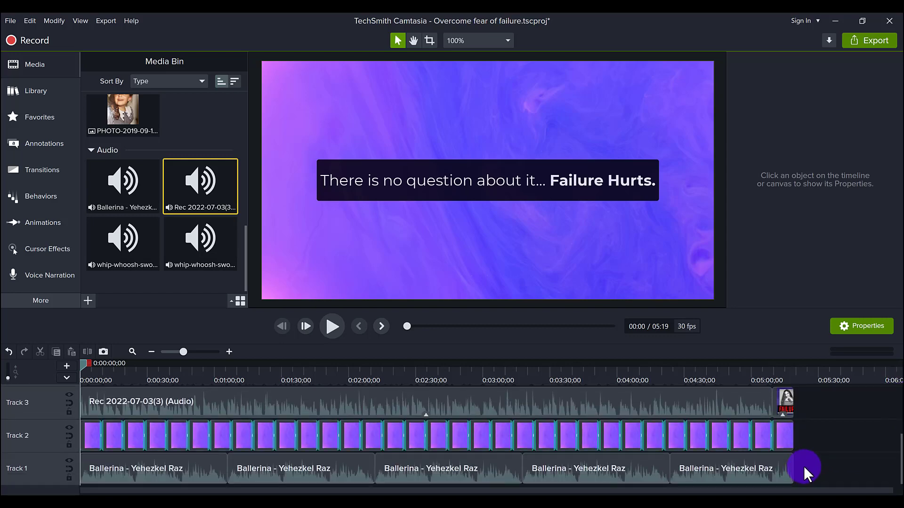
scroll(down, 3)
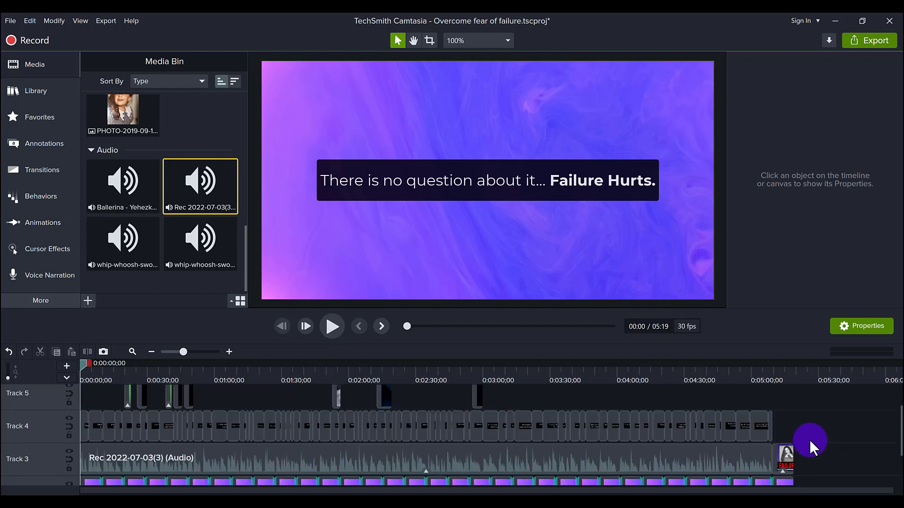
scroll(down, 3)
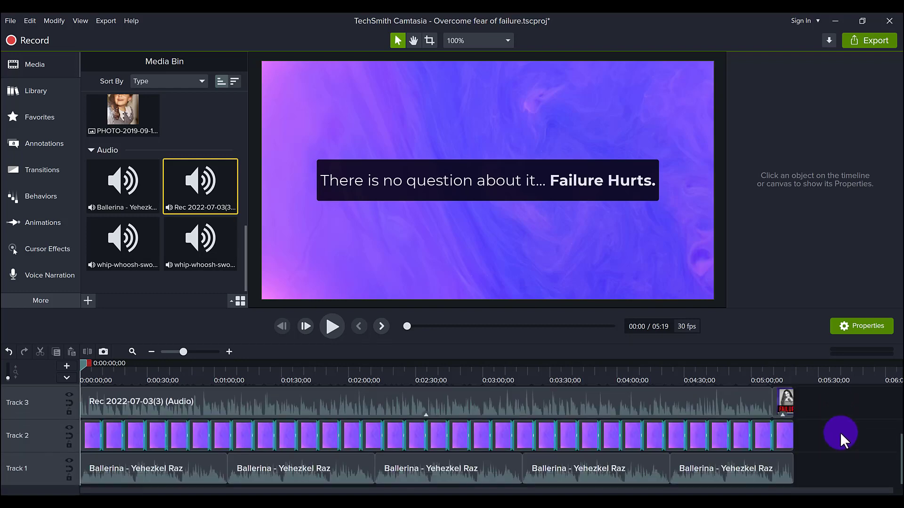
mouse_move(553, 427)
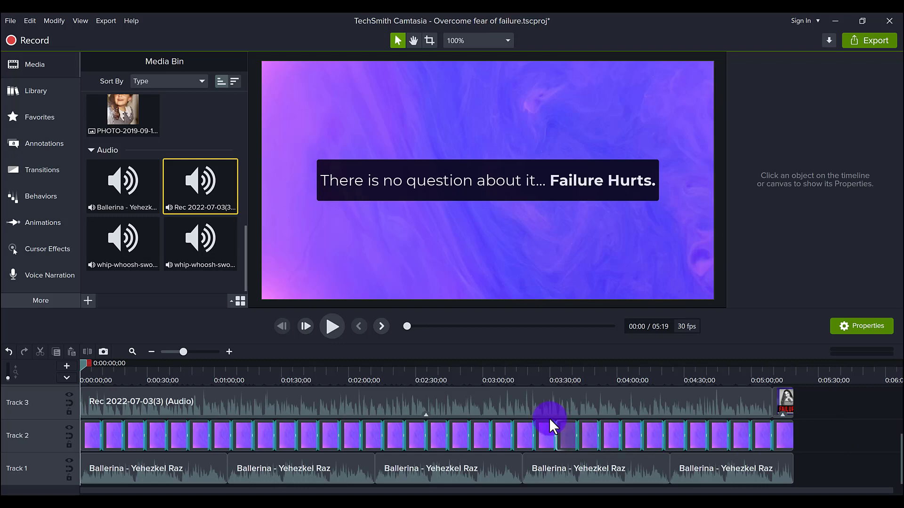
click(504, 402)
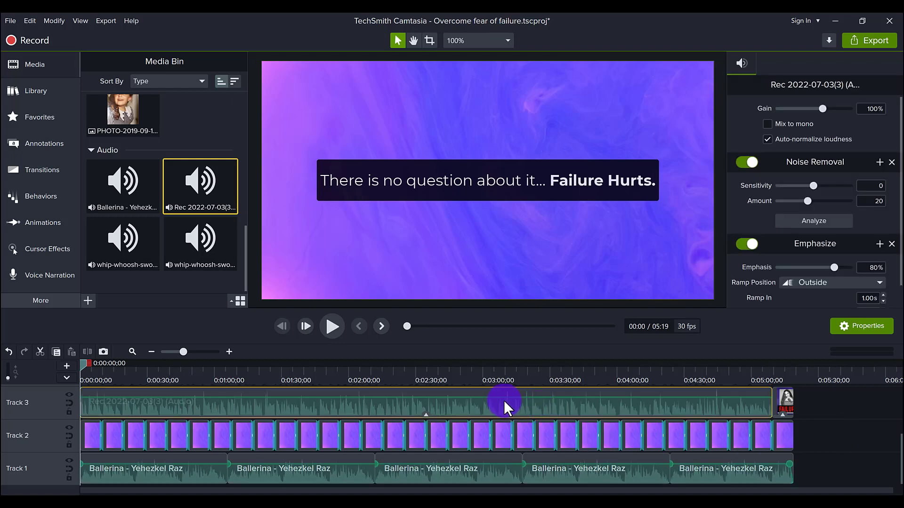
mouse_move(200, 186)
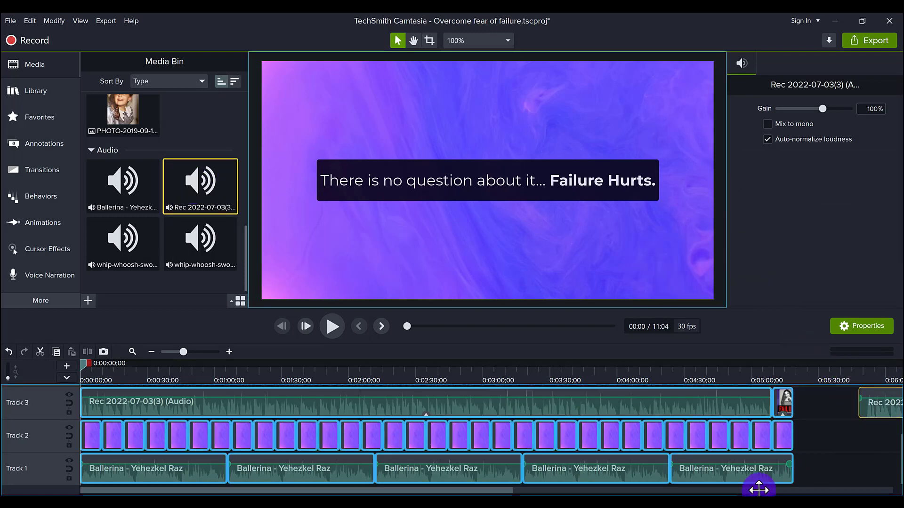
scroll(right, 3)
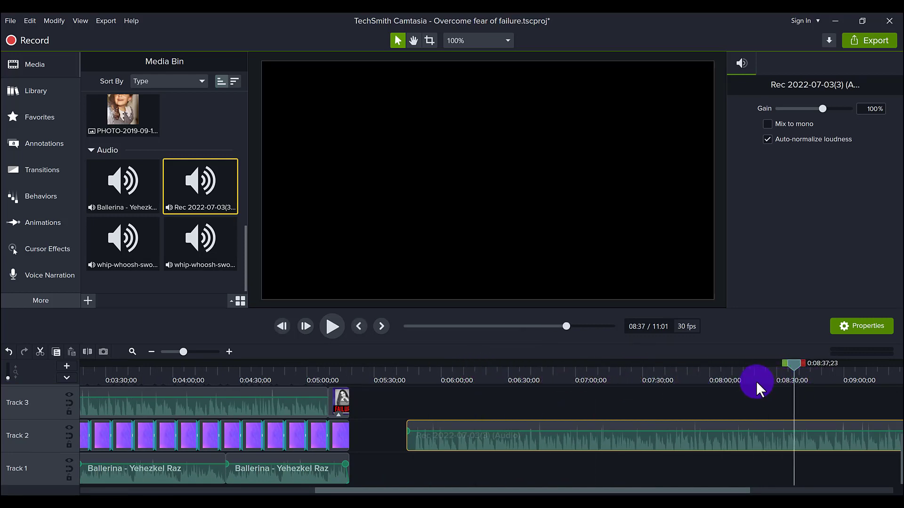
mouse_move(483, 407)
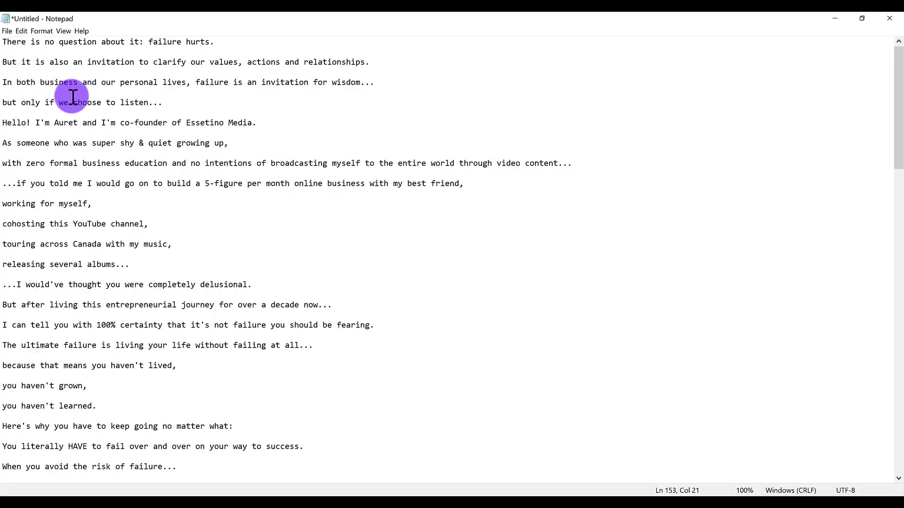
mouse_move(101, 102)
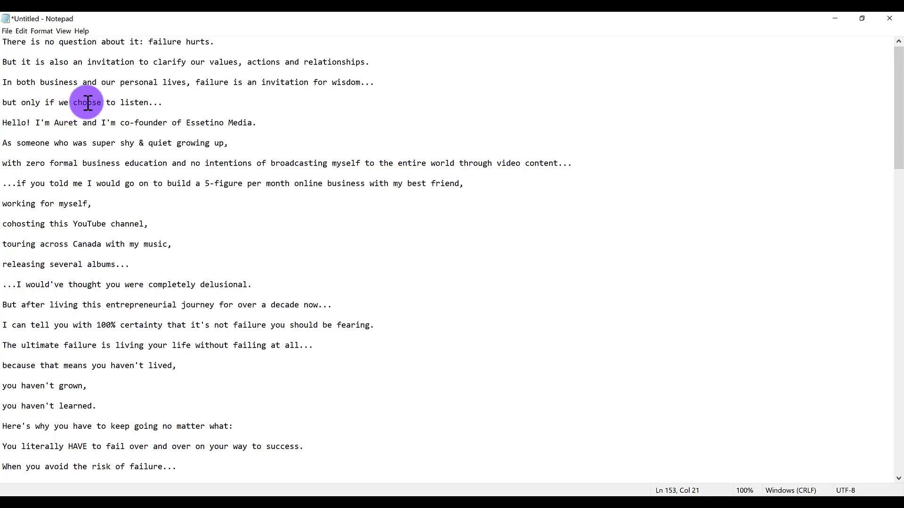
mouse_move(119, 62)
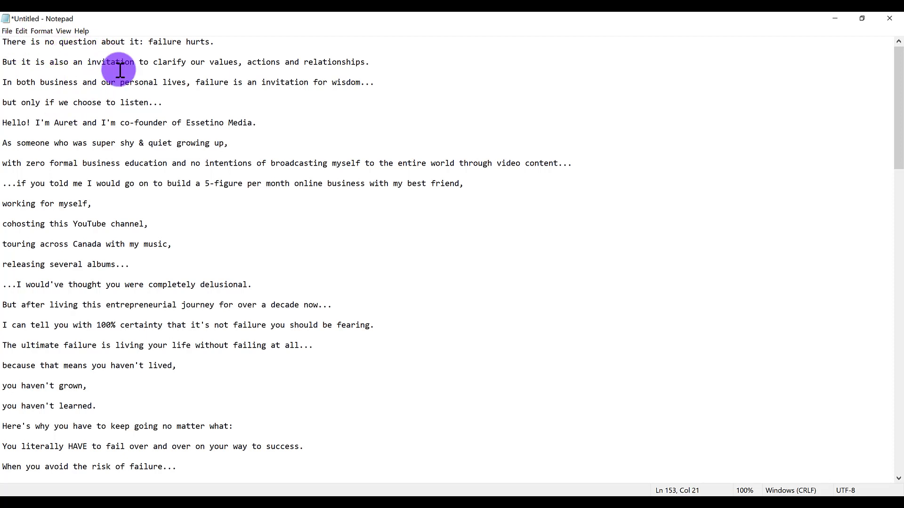
mouse_move(54, 52)
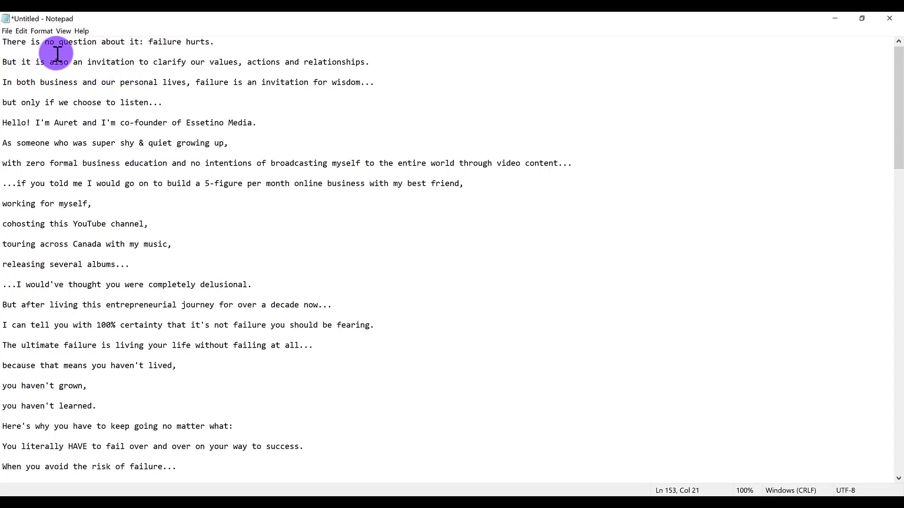
mouse_move(56, 203)
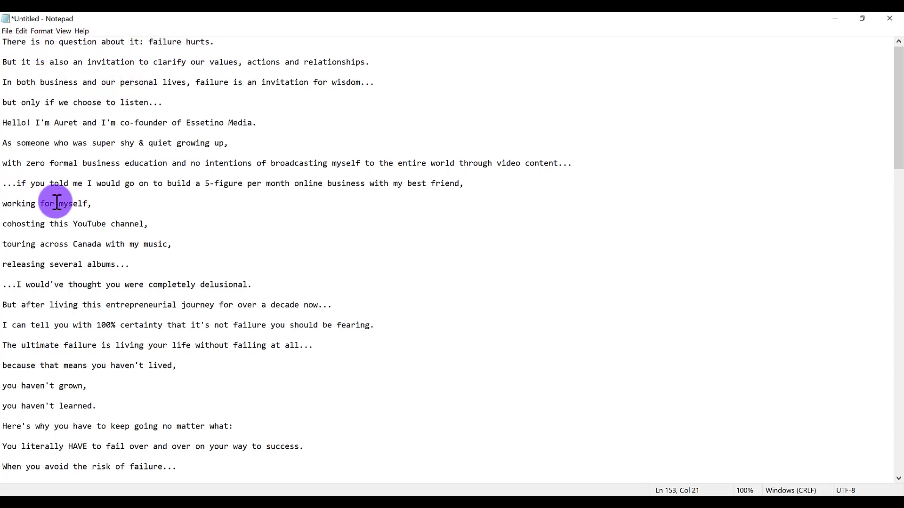
mouse_move(54, 224)
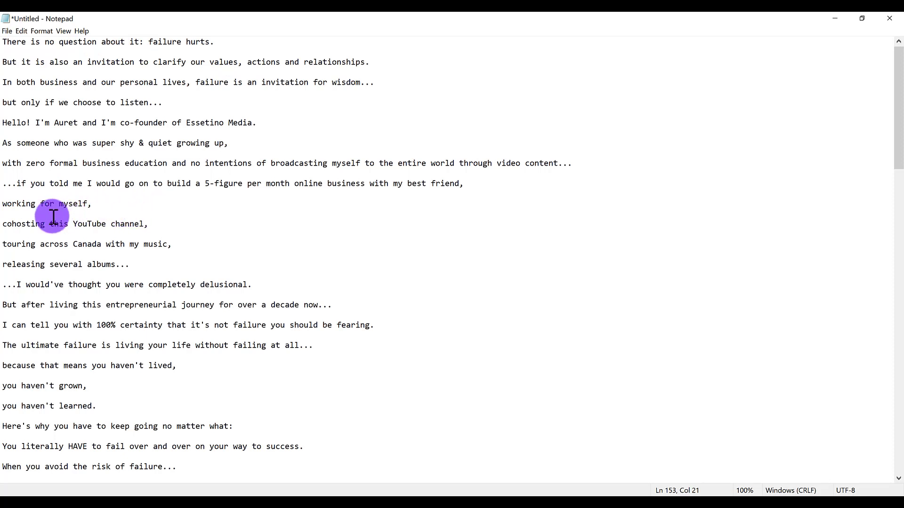
mouse_move(23, 233)
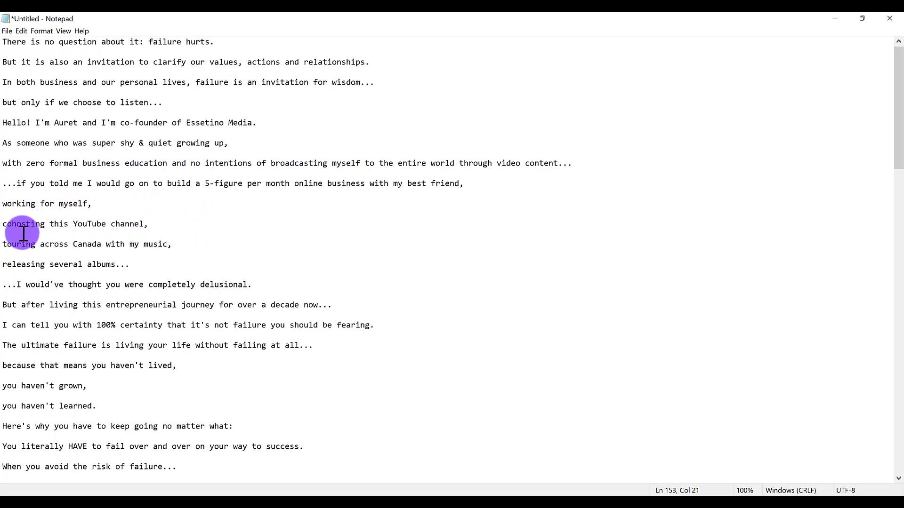
mouse_move(7, 234)
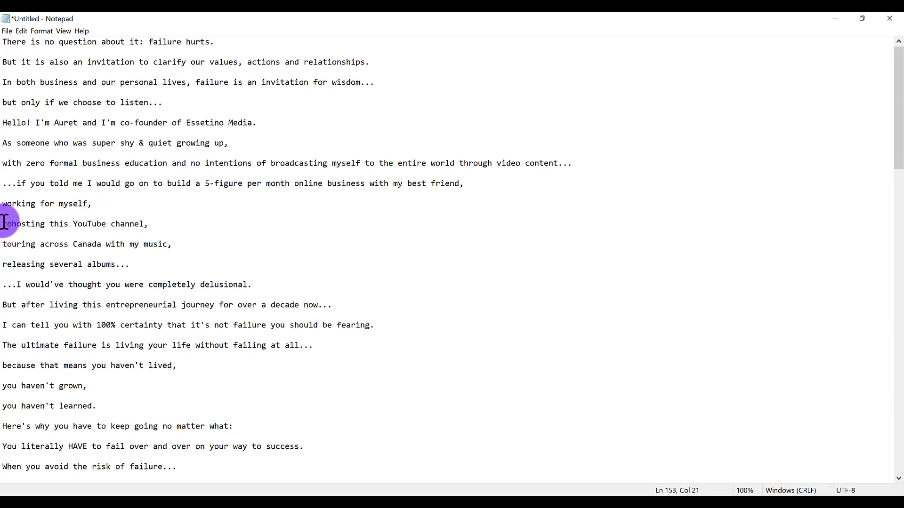
mouse_move(117, 235)
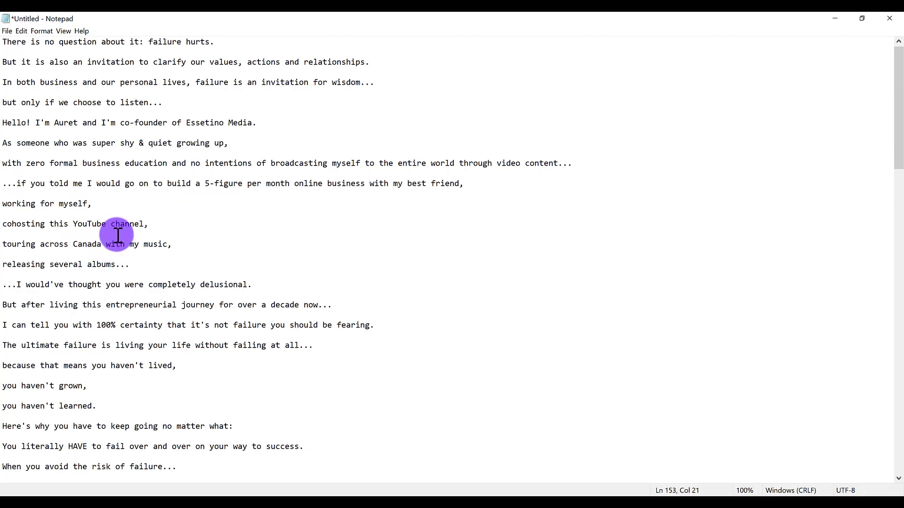
Step: Scroll down through the failure narration script in Notepad to review its lines
scroll(down, 3)
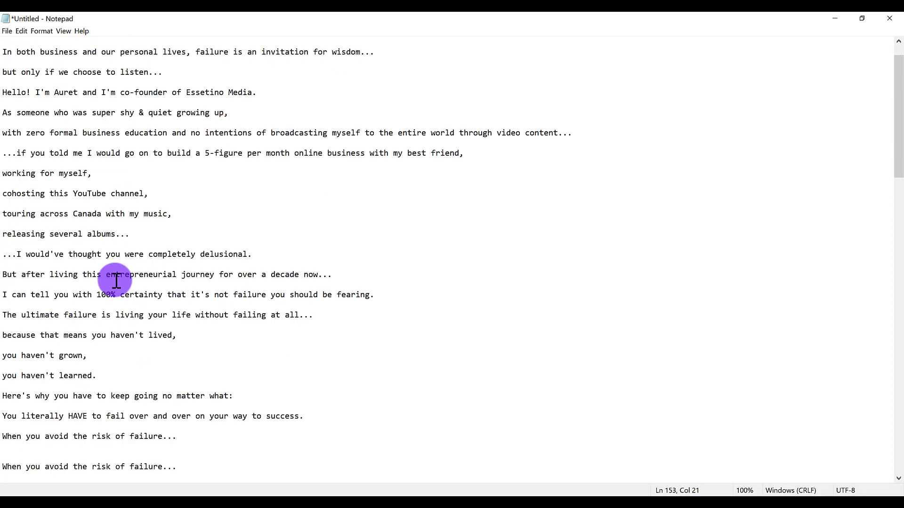
scroll(down, 3)
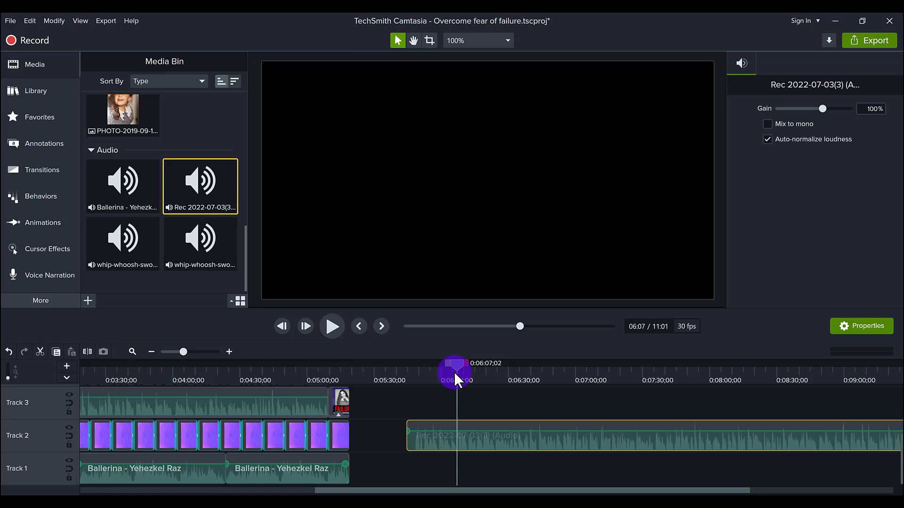
mouse_move(508, 447)
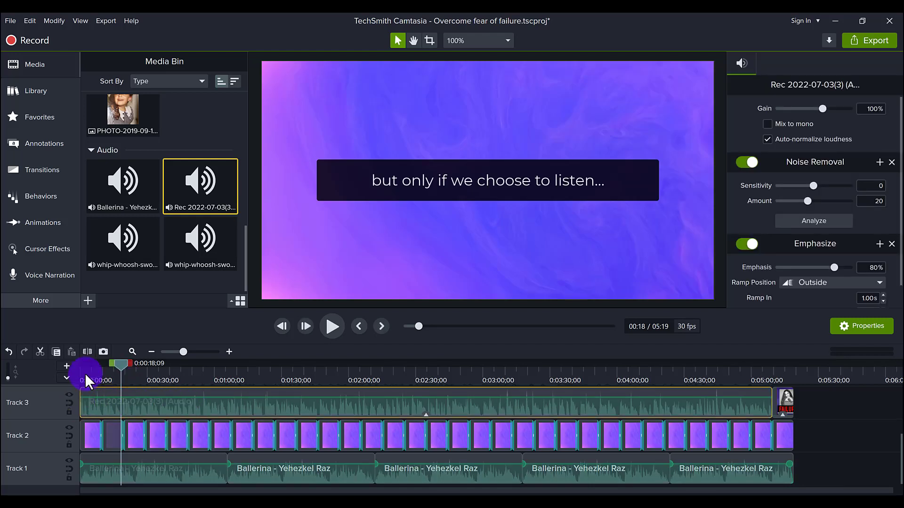
mouse_move(86, 378)
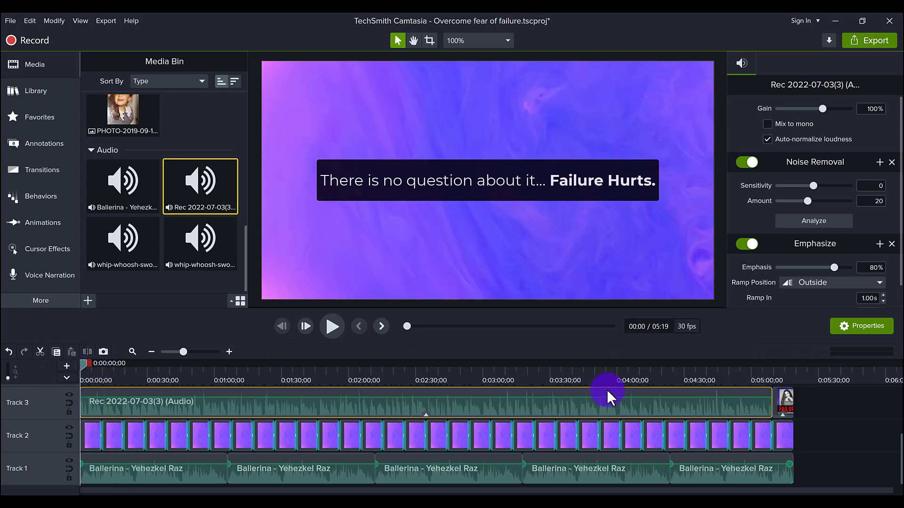
mouse_move(305, 409)
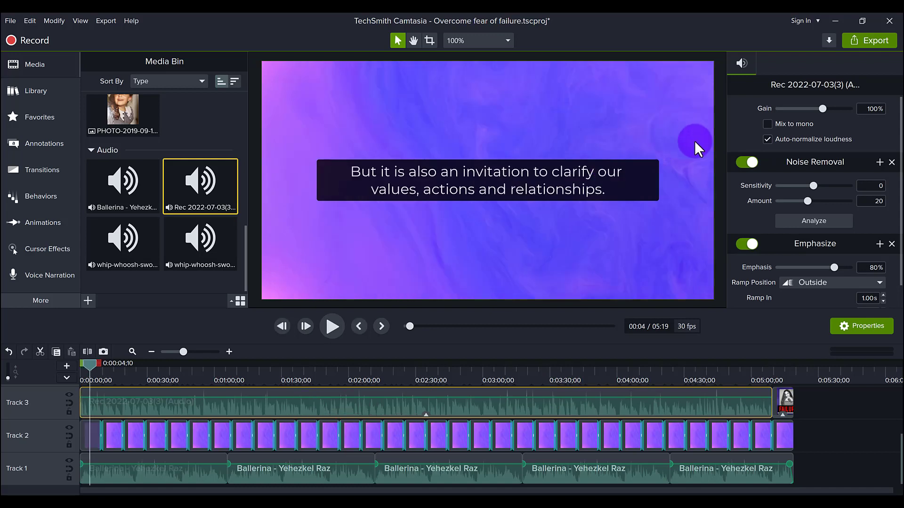
mouse_move(839, 170)
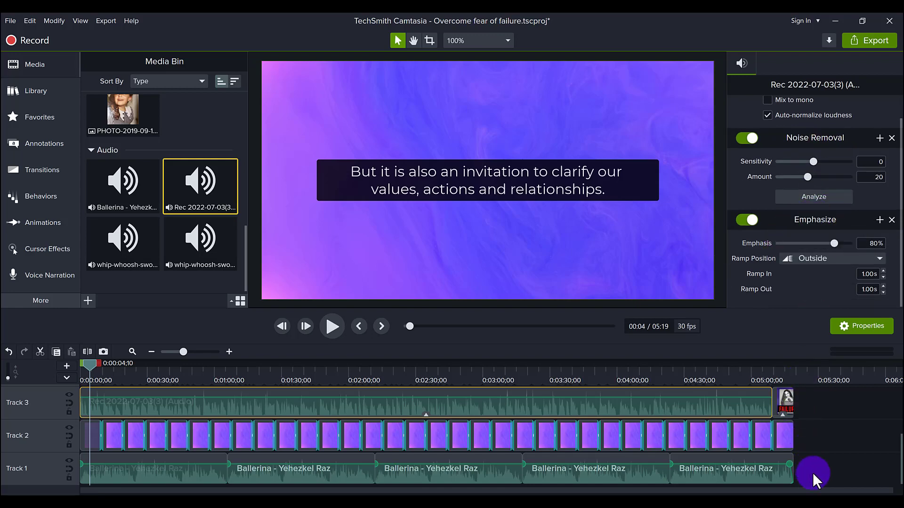
click(127, 468)
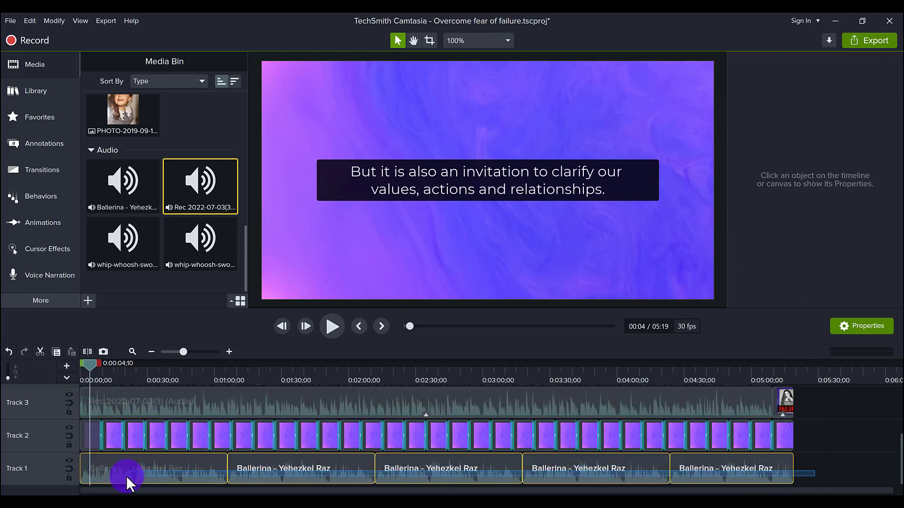
click(826, 435)
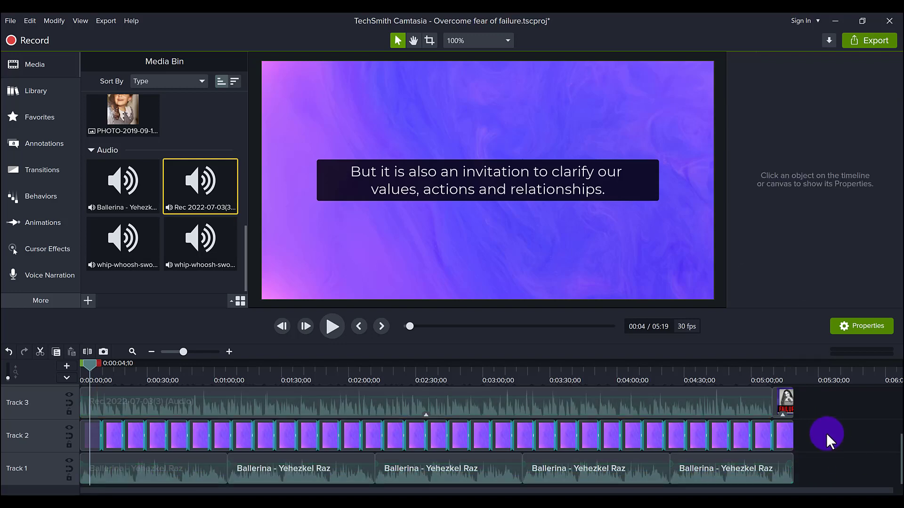
mouse_move(90, 437)
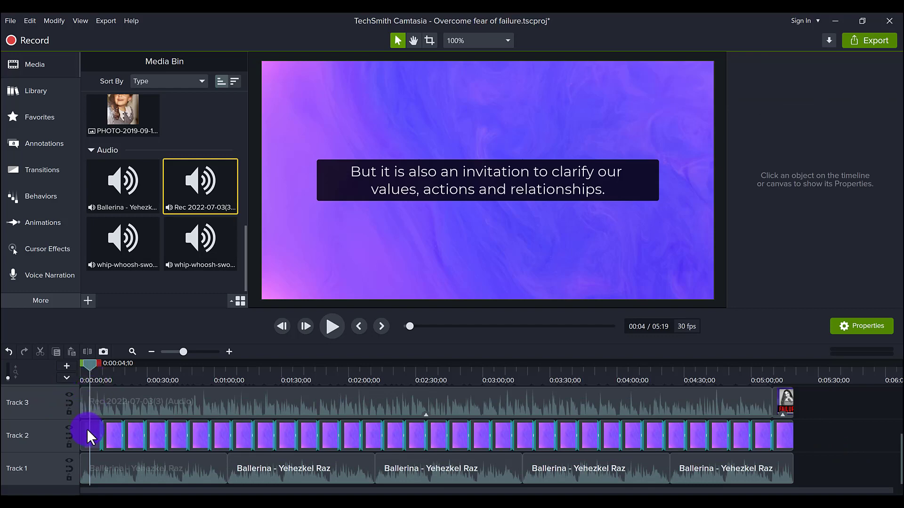
click(89, 432)
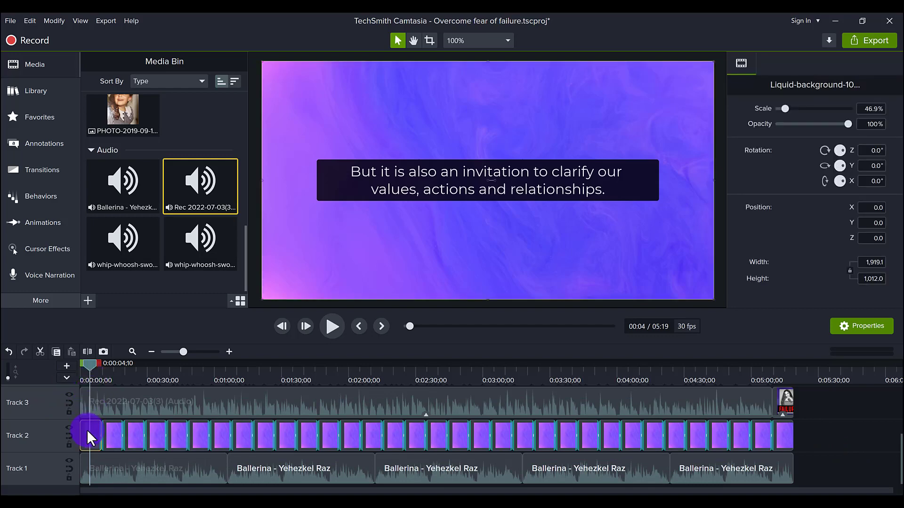
mouse_move(93, 467)
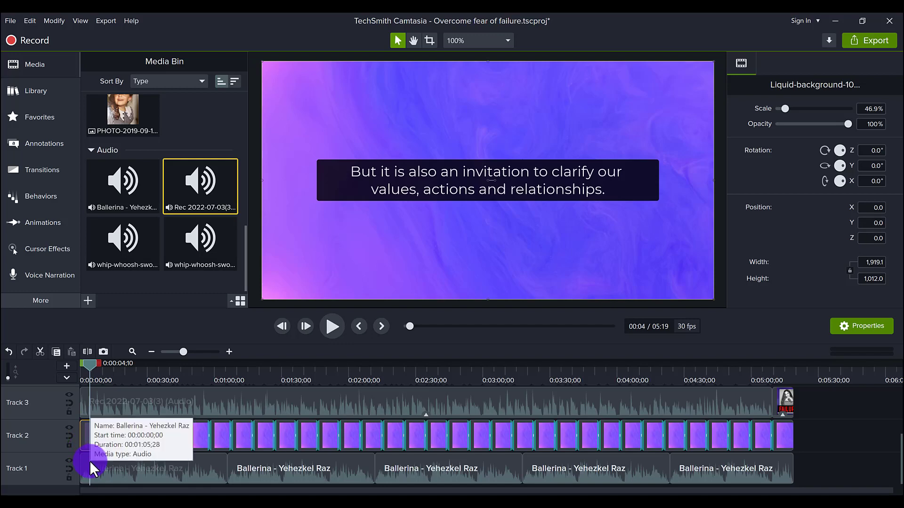
mouse_move(144, 467)
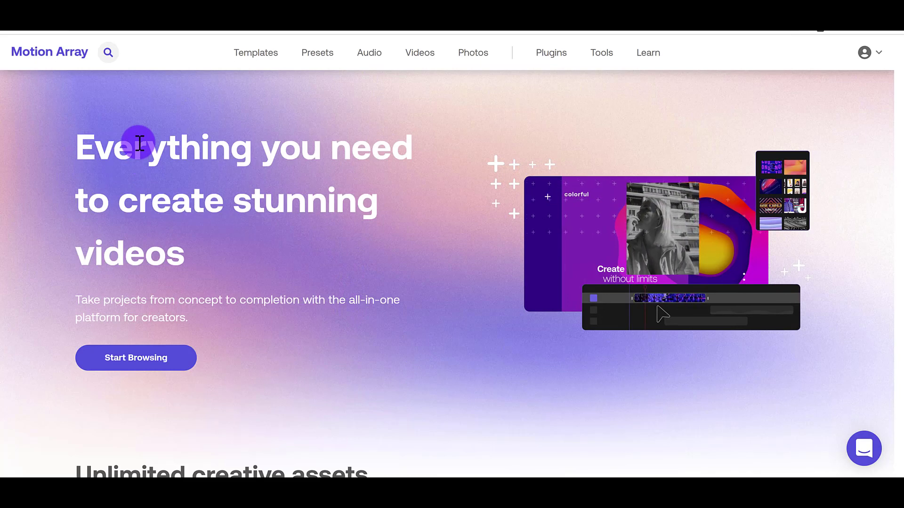
Step: Browse Motion Array's stock Motion Graphics library from the Videos menu and scroll the results grid
click(420, 53)
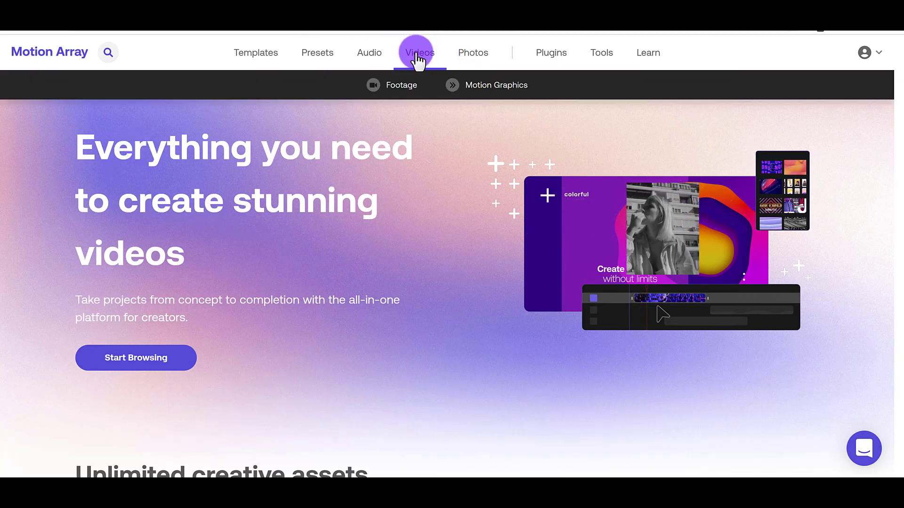
click(495, 85)
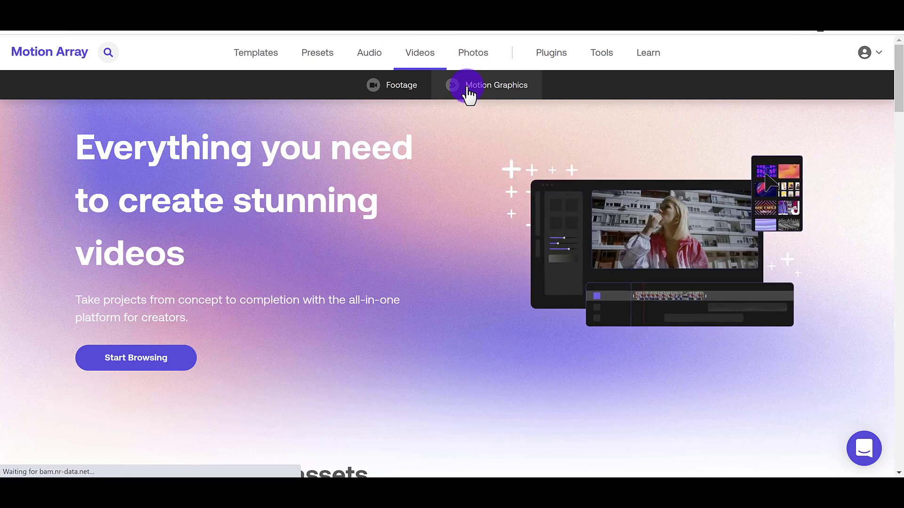
click(494, 85)
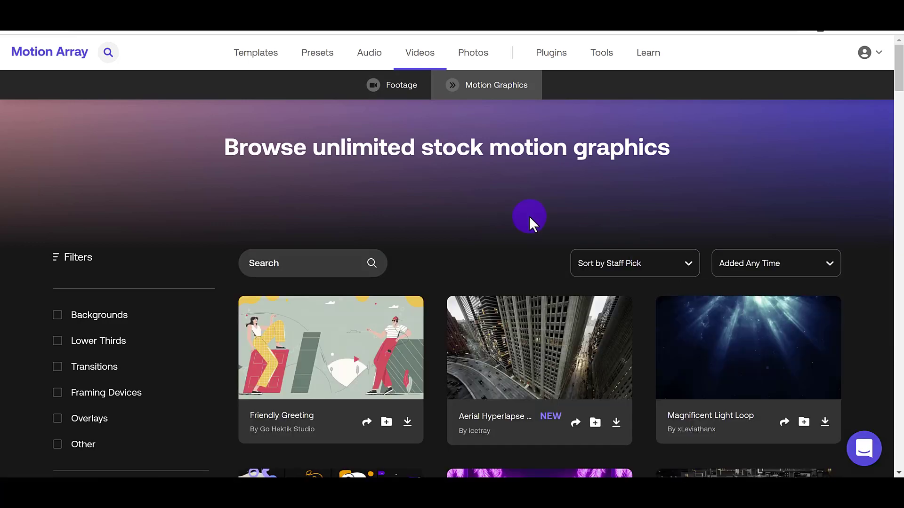
scroll(down, 3)
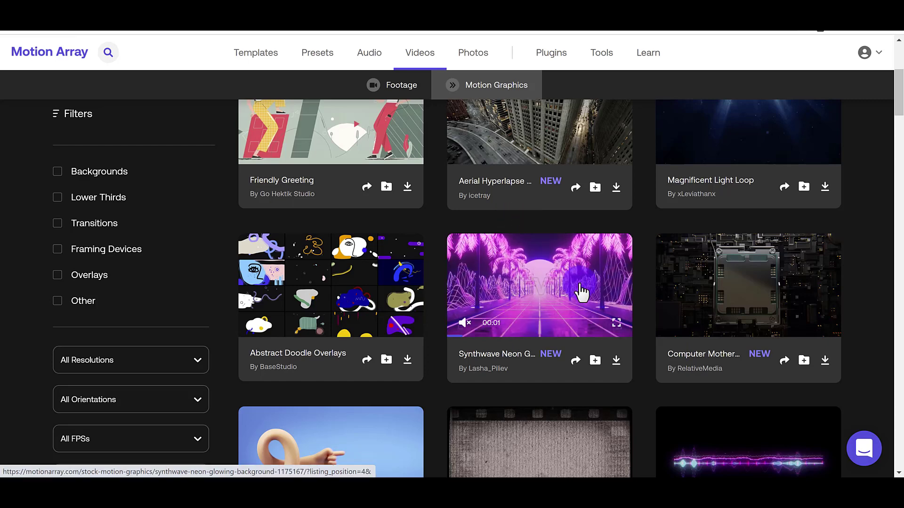
mouse_move(517, 285)
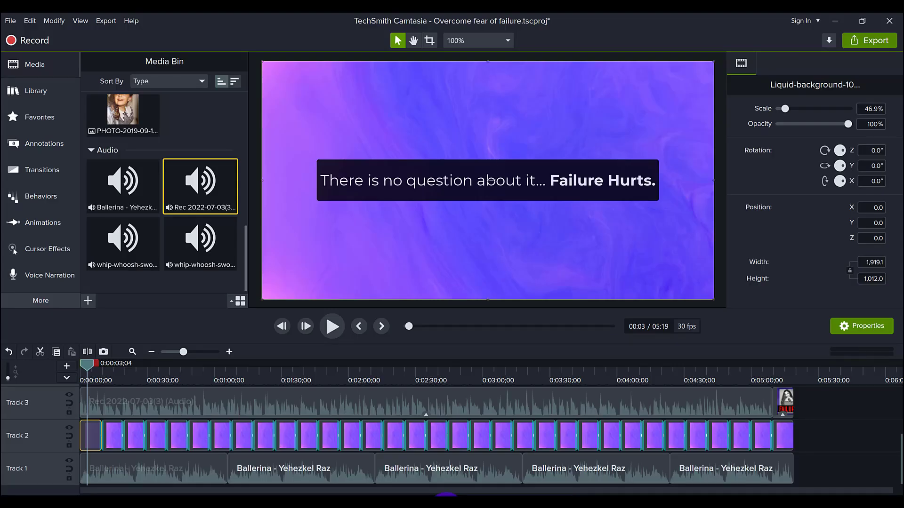
mouse_move(91, 436)
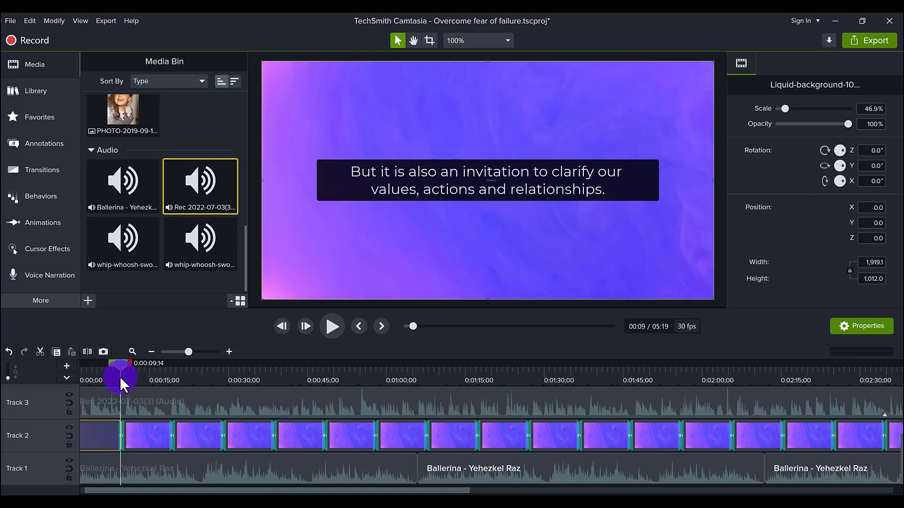
mouse_move(455, 224)
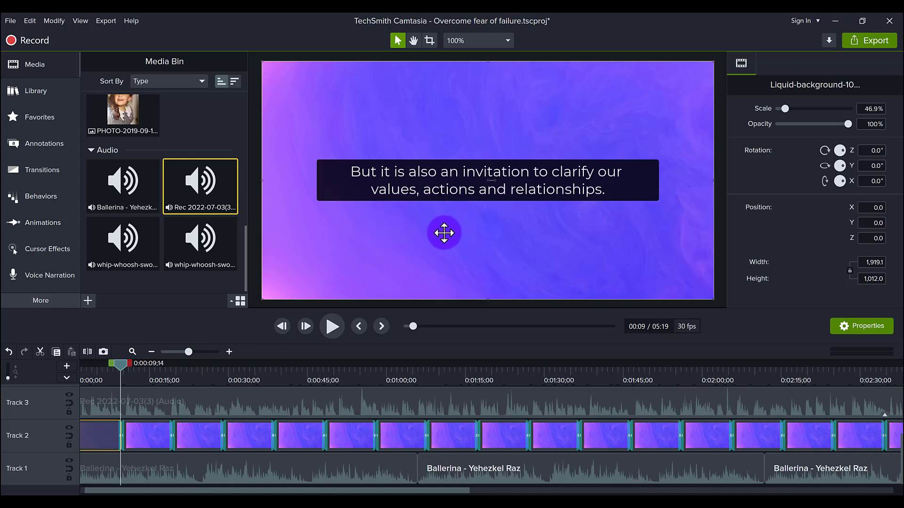
mouse_move(115, 425)
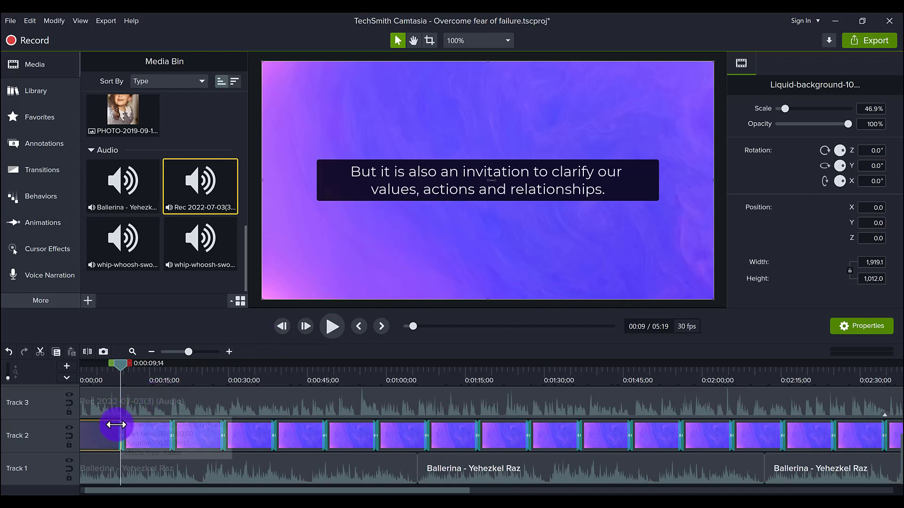
Step: Show the Favorites collection with transitions such as Cross Zoom, Whip spin and Fade
click(40, 117)
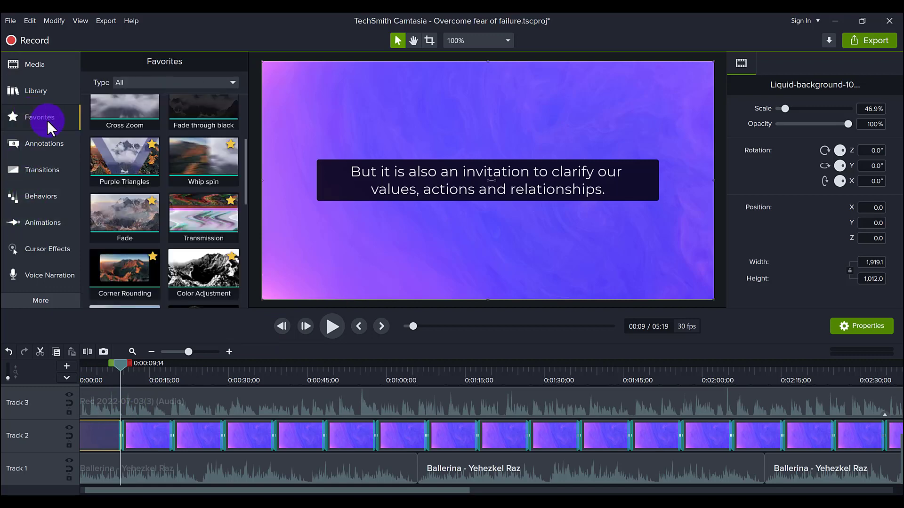
mouse_move(124, 217)
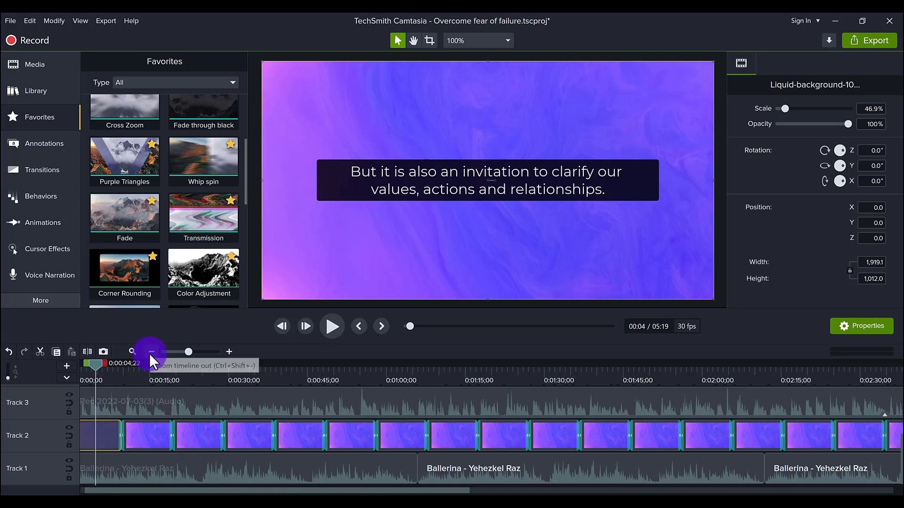
Step: Fit the timeline to view, preview the Ballerina music track from the Media Bin, then close the preview
click(152, 352)
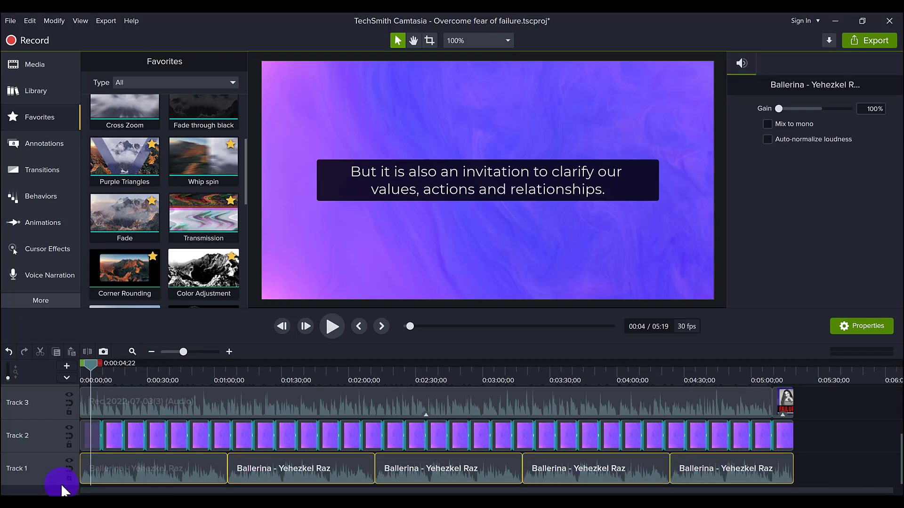
click(768, 139)
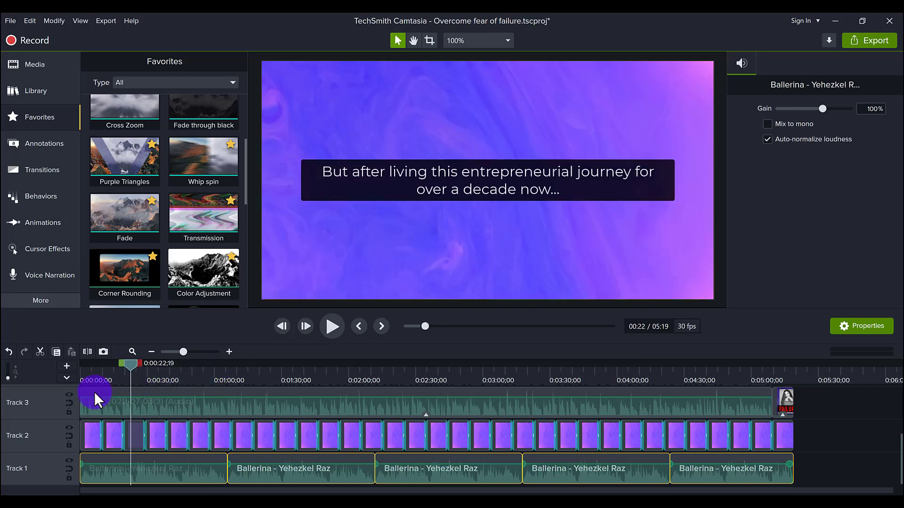
click(35, 65)
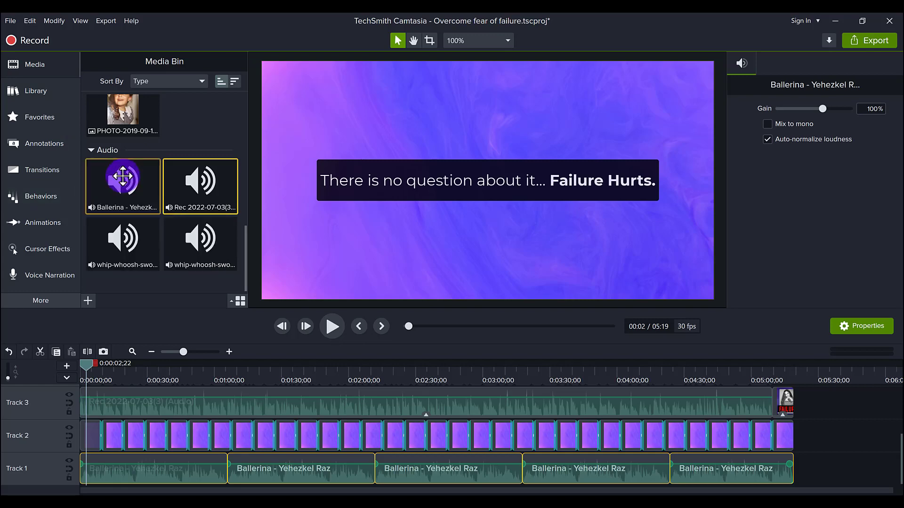
double_click(123, 180)
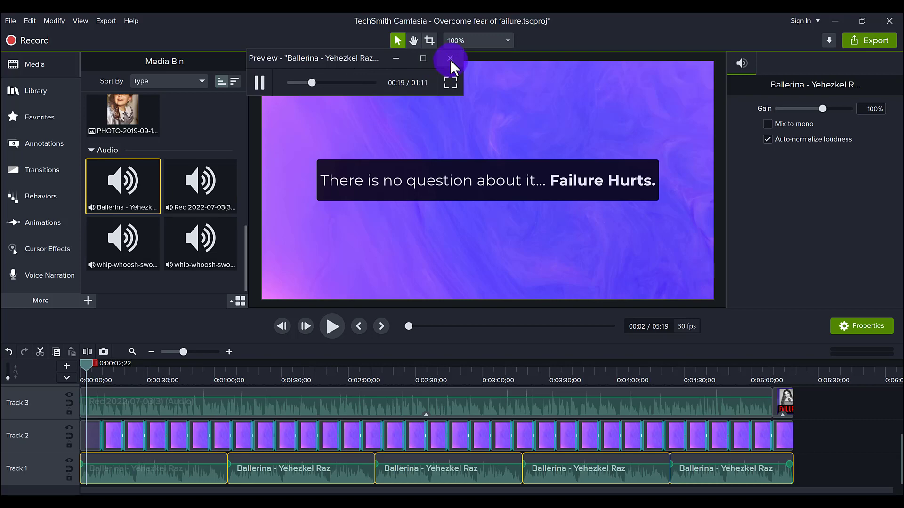
click(450, 58)
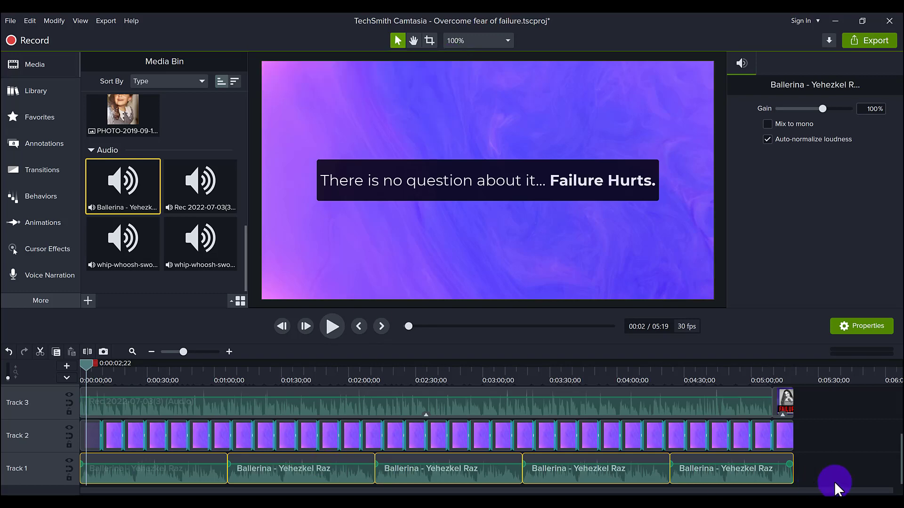
mouse_move(843, 475)
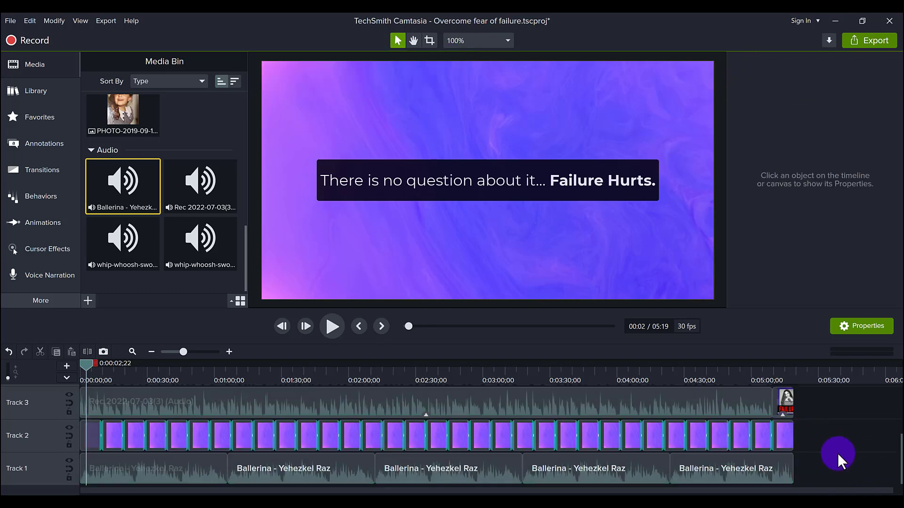
Step: Scroll to the top of the script and select the opening line 'The ultimate failure is living your life without failing at all...'
scroll(up, 3)
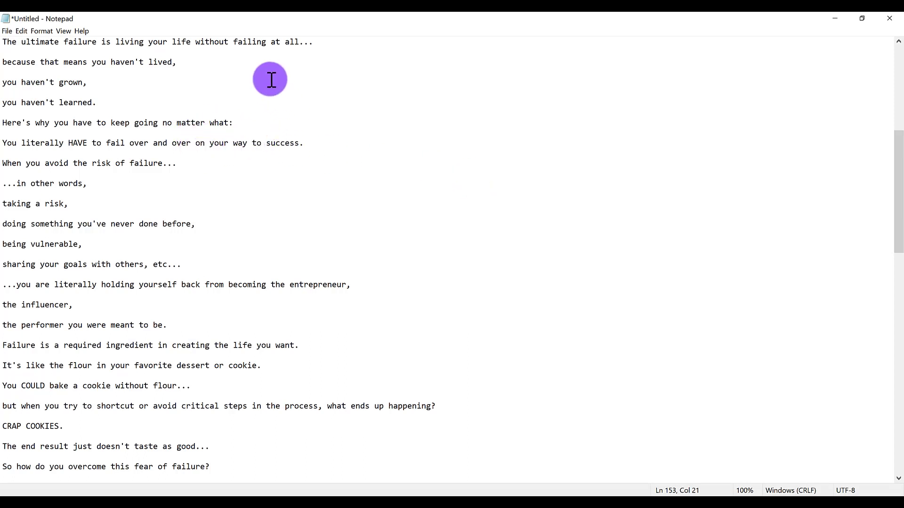
mouse_move(181, 79)
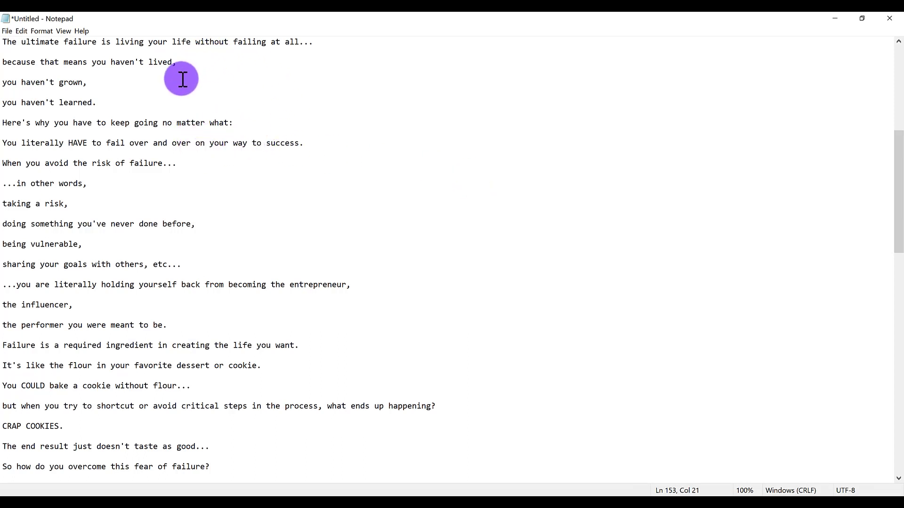
mouse_move(182, 62)
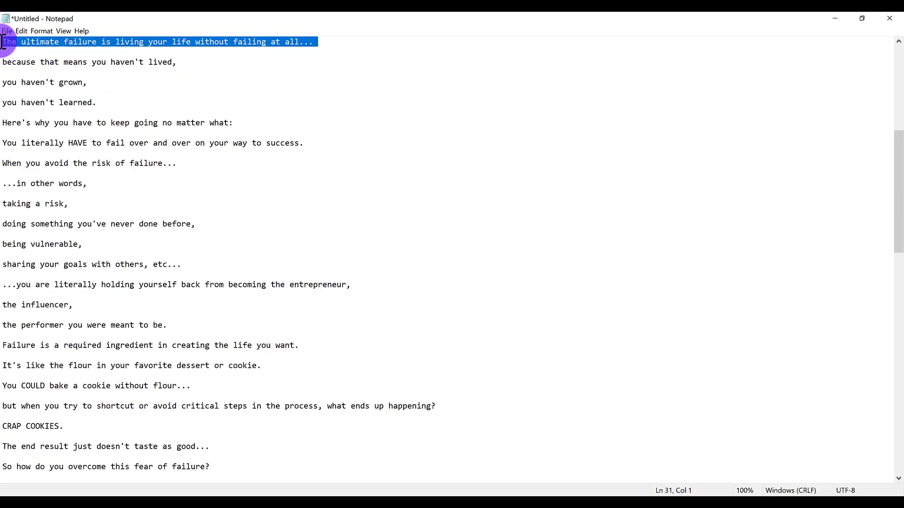
click(767, 59)
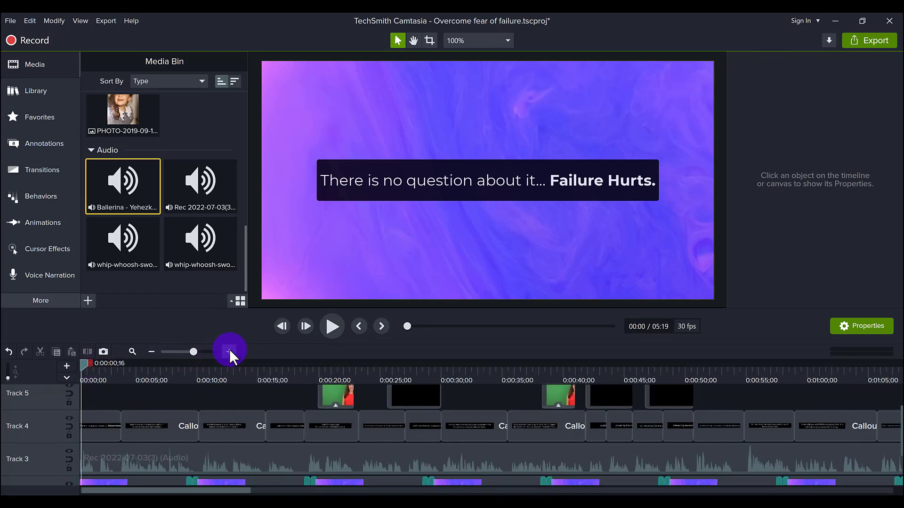
Step: Zoom the timeline in so the first half-minute of caption callouts shows in detail
click(228, 351)
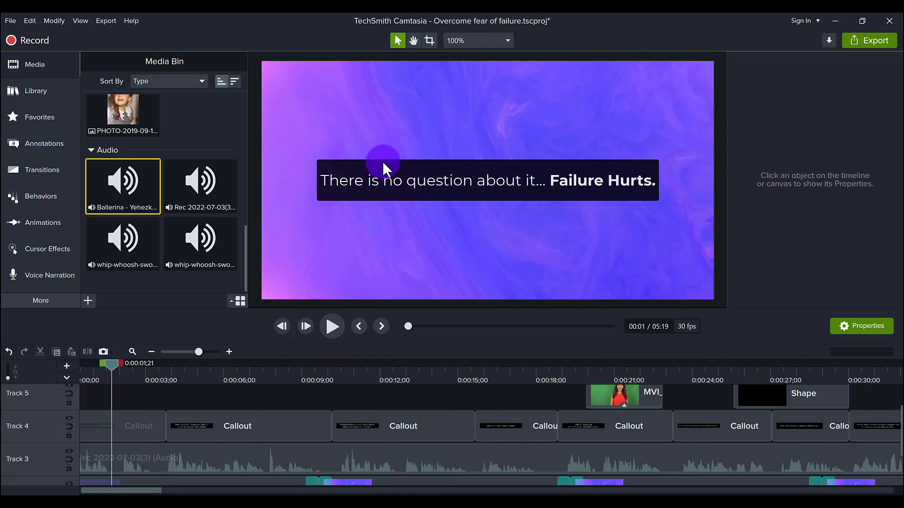
mouse_move(79, 420)
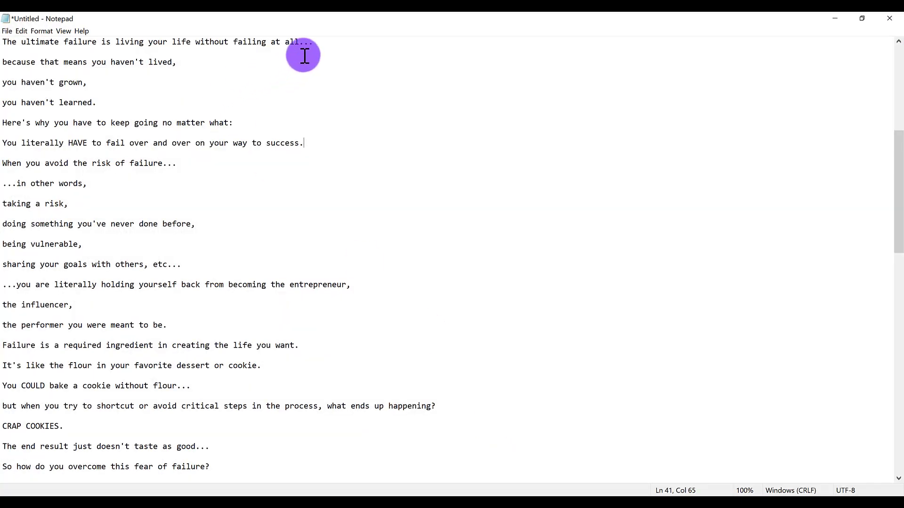
mouse_move(326, 35)
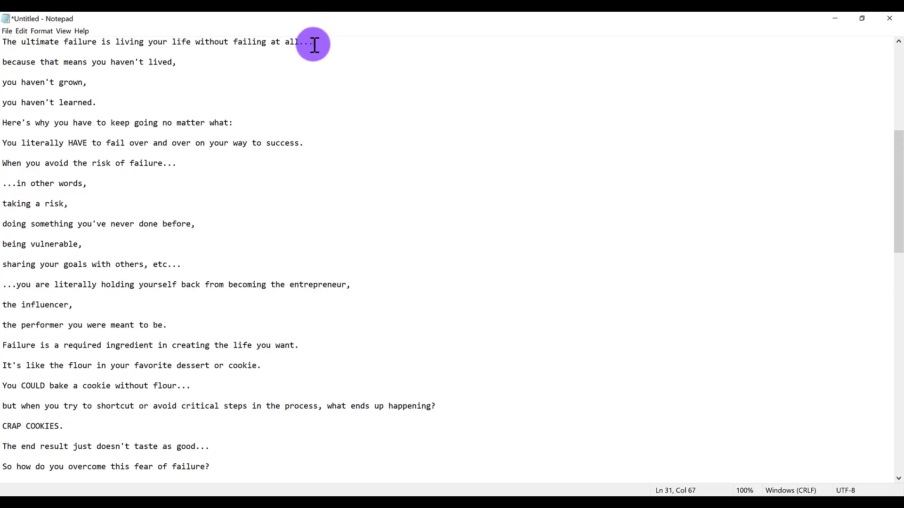
Step: Select the script line about the ultimate failure to reuse as caption text
drag(309, 41, 2, 41)
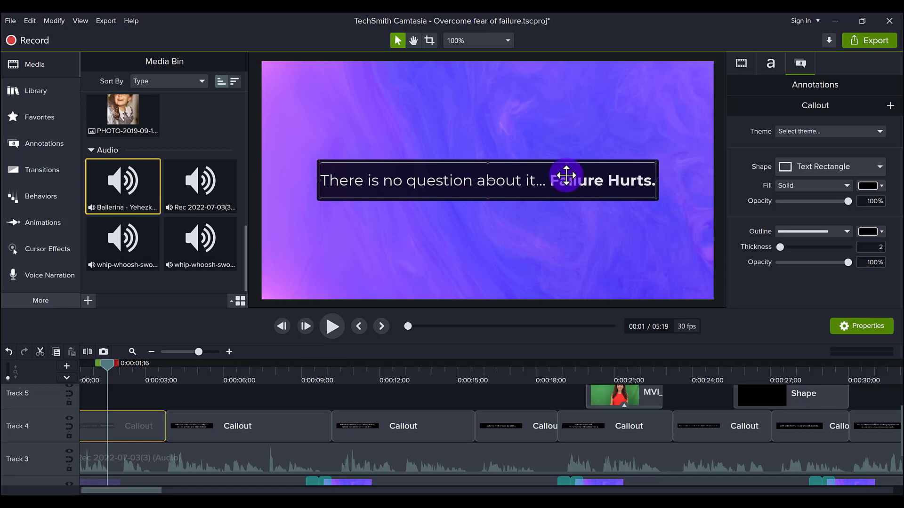
mouse_move(687, 184)
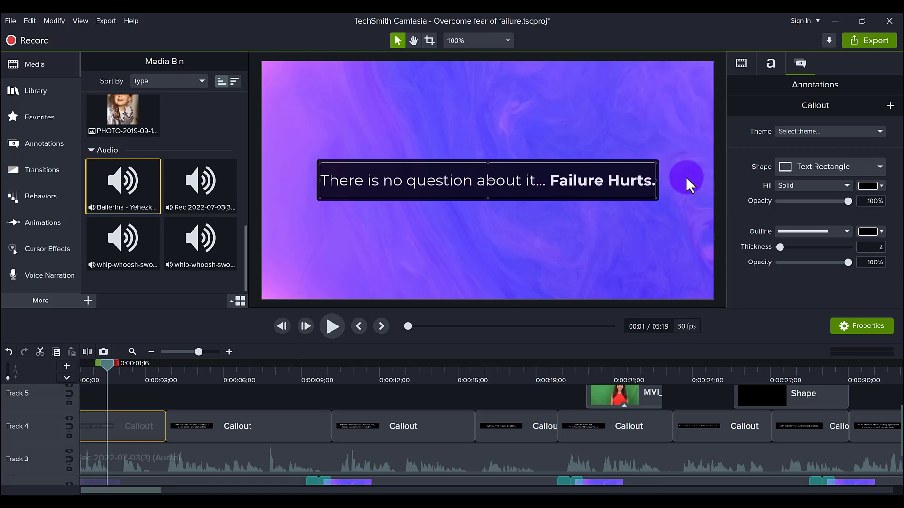
mouse_move(237, 394)
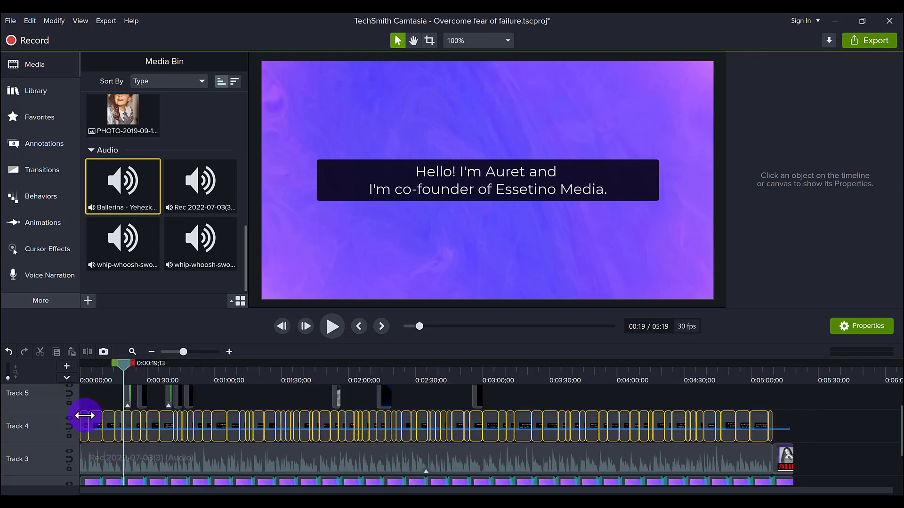
click(486, 180)
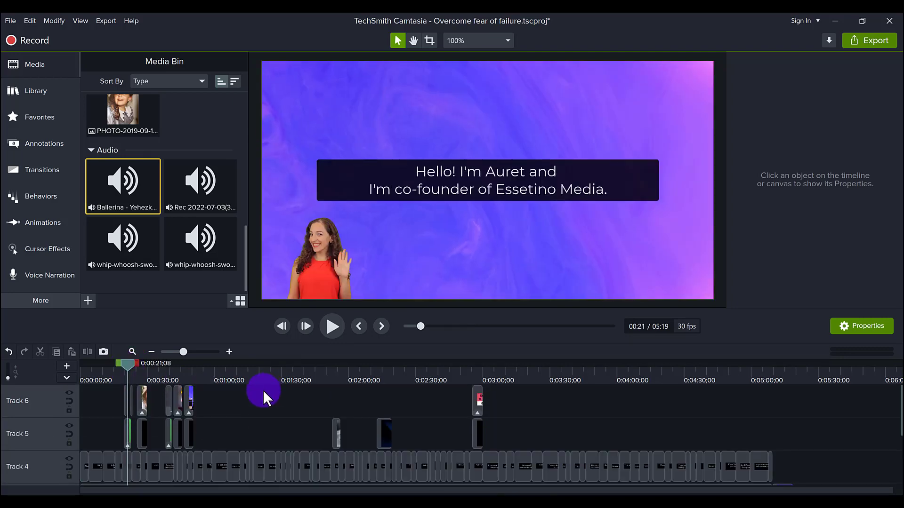
mouse_move(453, 161)
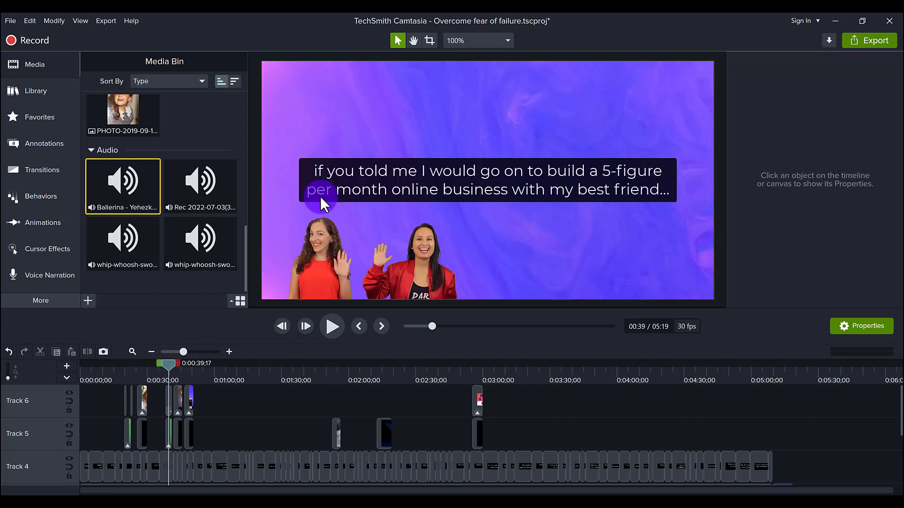
mouse_move(527, 323)
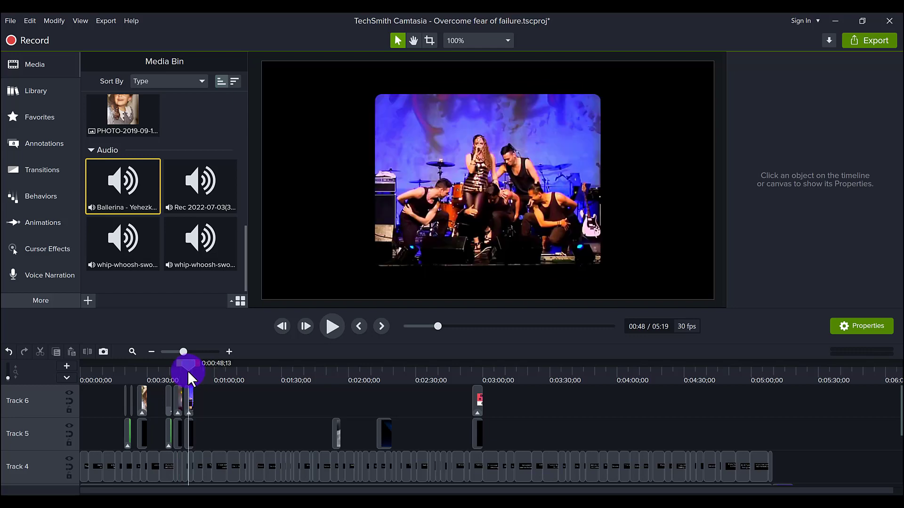
mouse_move(361, 345)
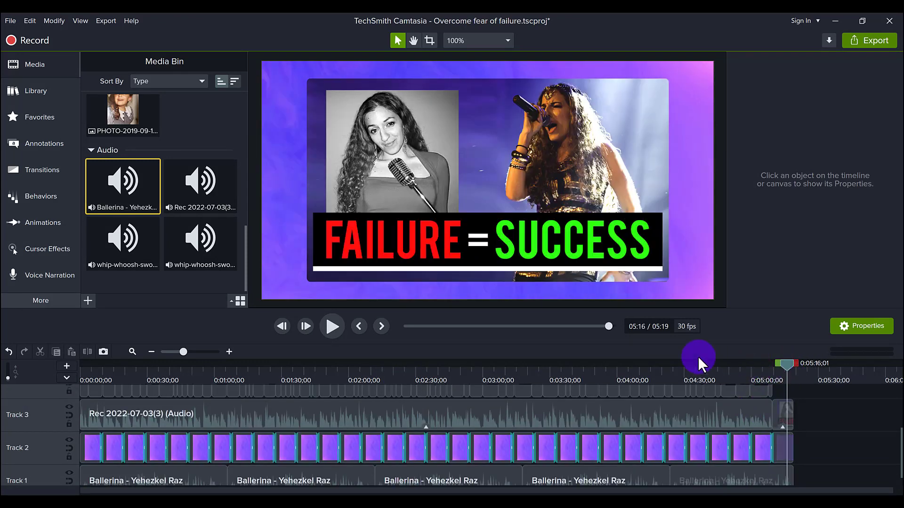
mouse_move(562, 230)
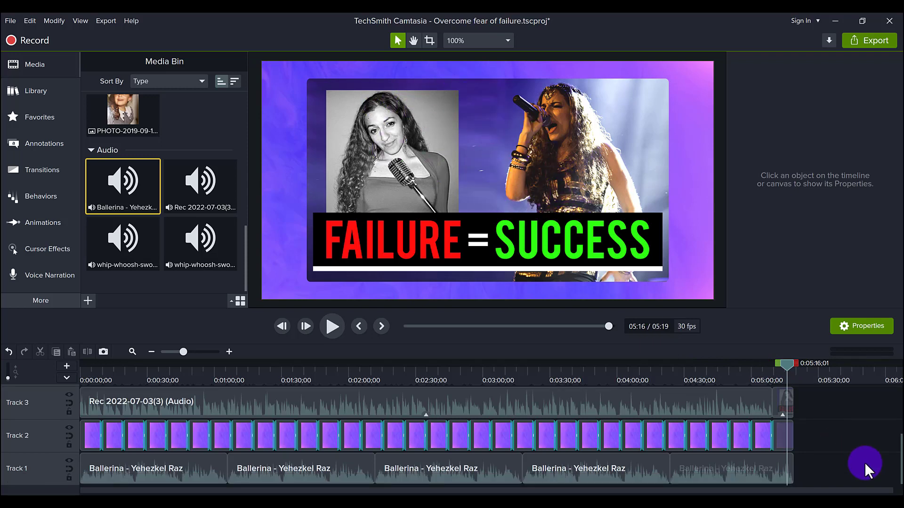
scroll(down, 3)
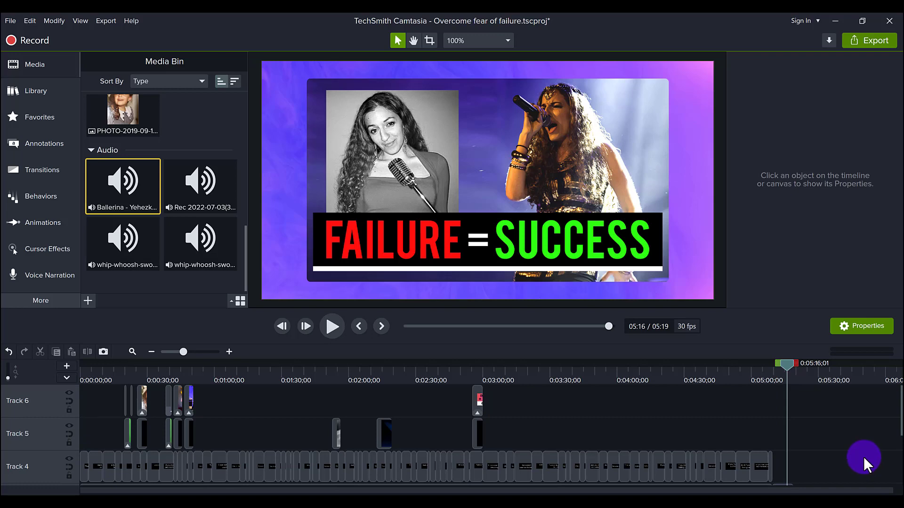
scroll(down, 3)
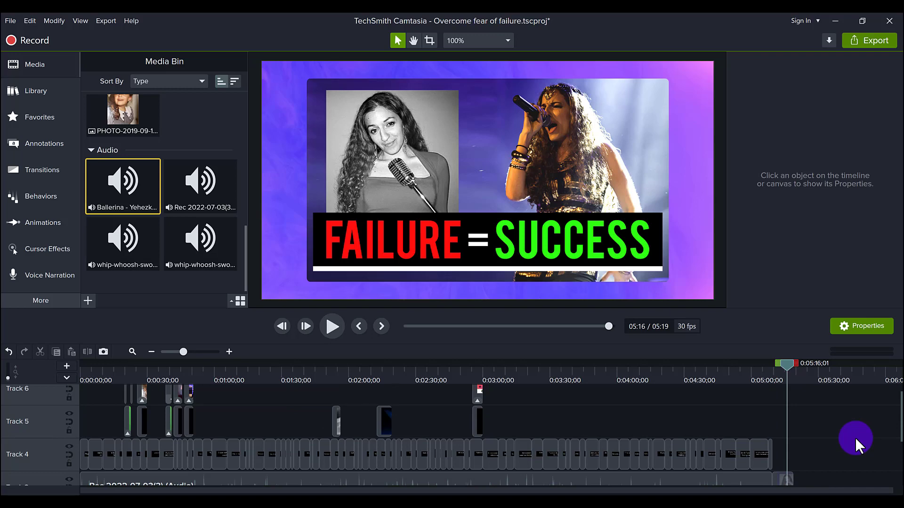
mouse_move(594, 431)
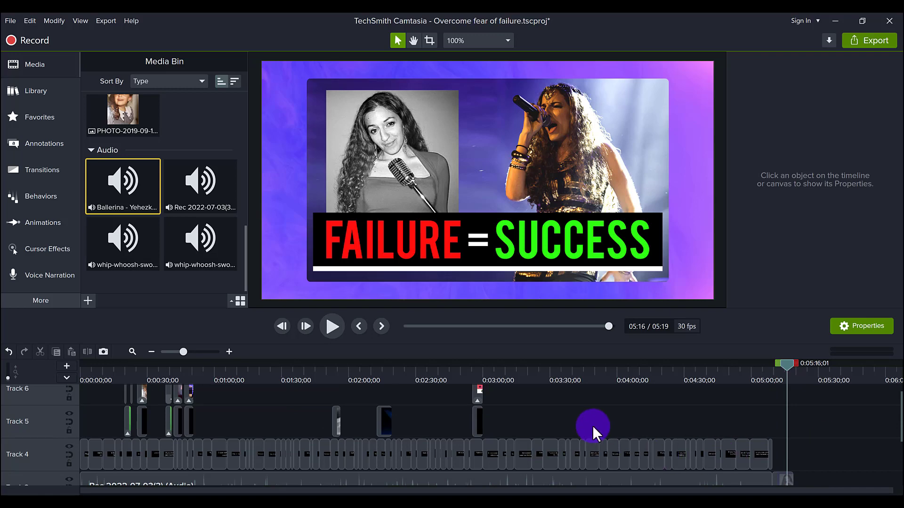